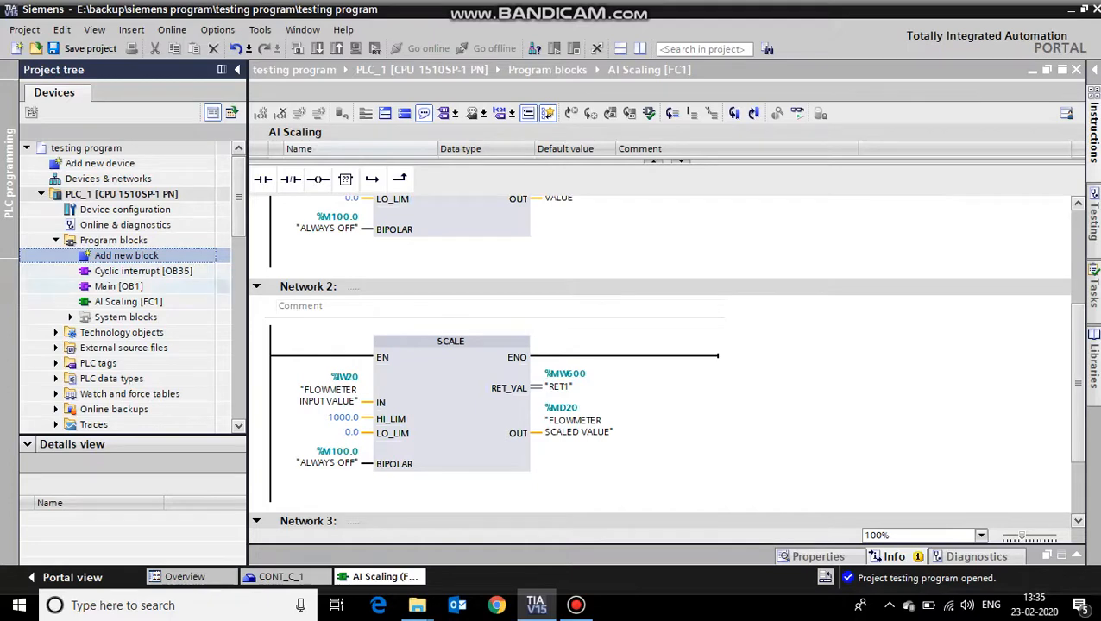
Add a new LAD function block named PID, numbered FC2, and open it.
{"action": "double_click", "coordinate": [126, 255]}
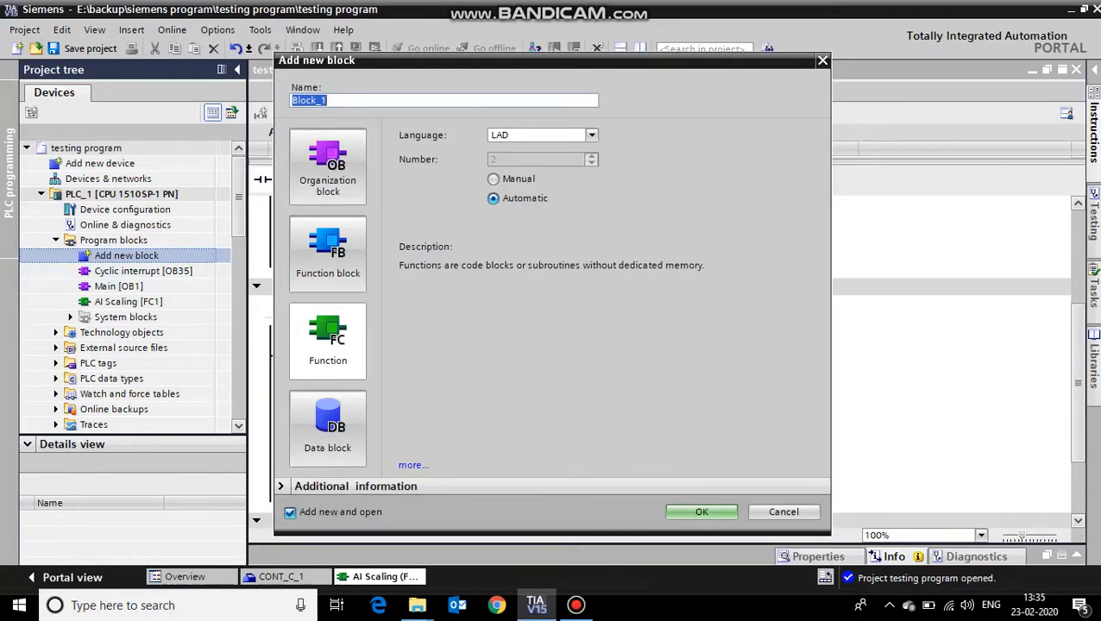
{"action": "type", "text": "pid"}
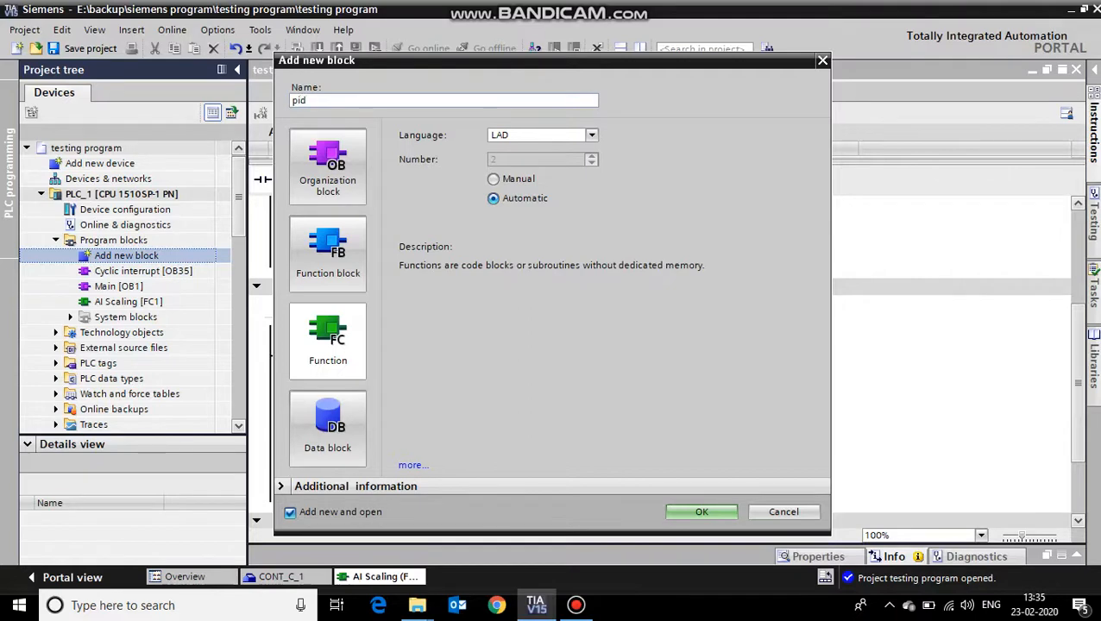
{"action": "left_click", "coordinate": [328, 340]}
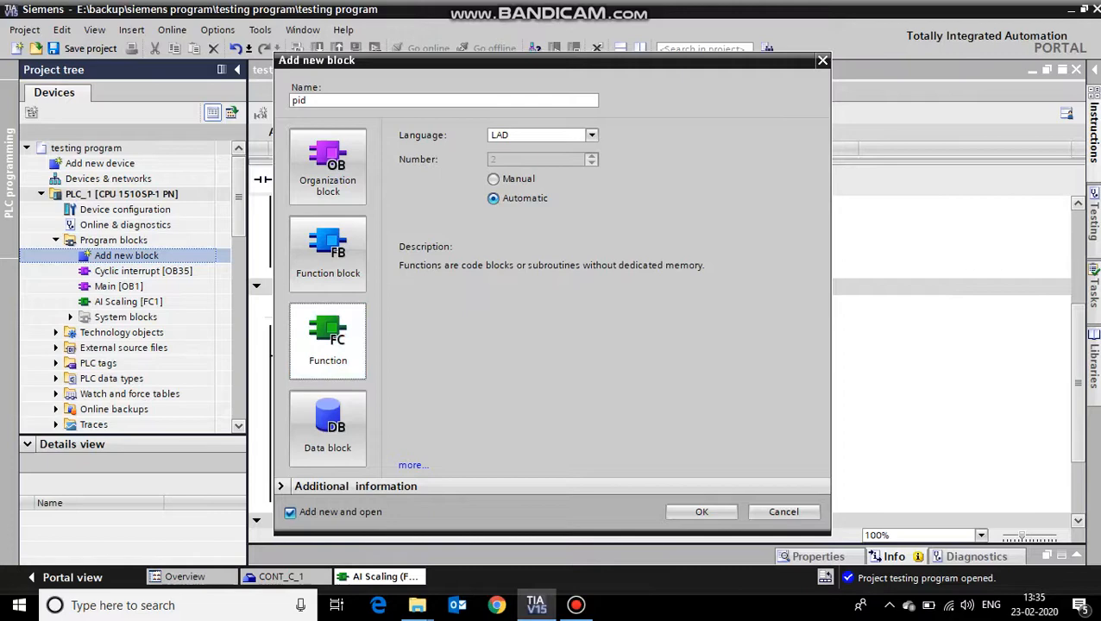
{"action": "left_click", "coordinate": [443, 100]}
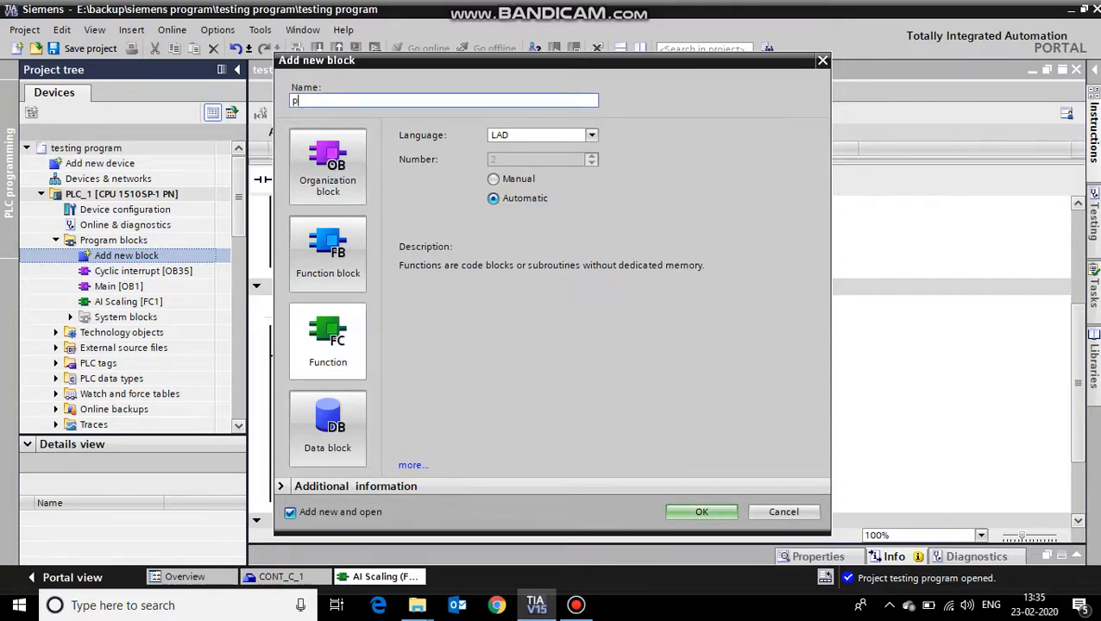
{"action": "type", "text": "ID"}
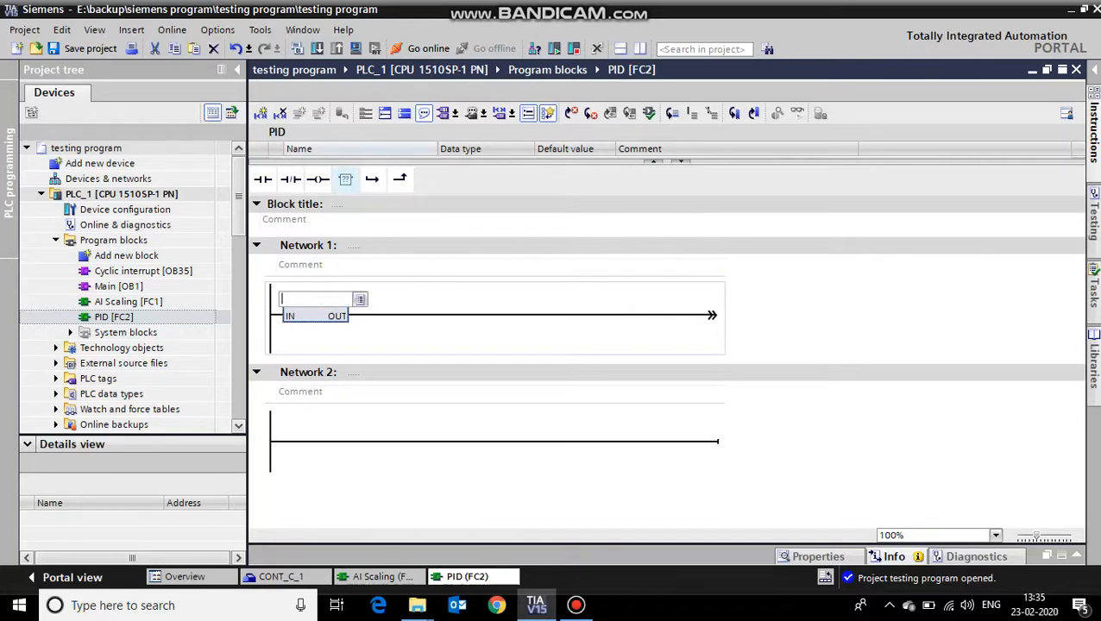
Insert a CONT_C call in Network 1 with its instance data block renamed PID_DB.
{"action": "type", "text": "CON"}
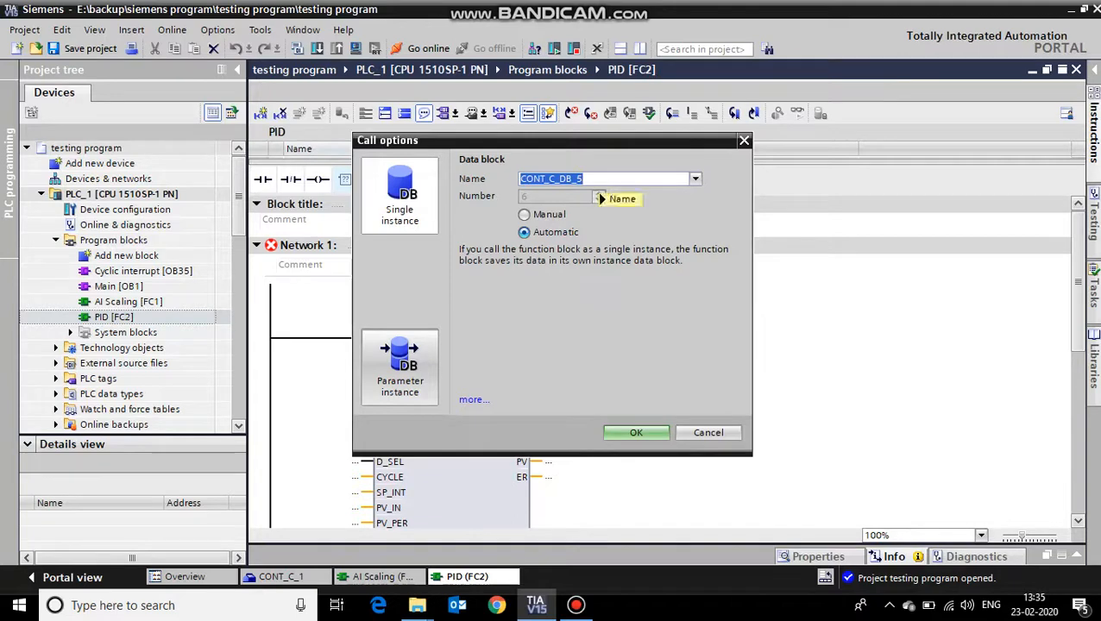
{"action": "left_click", "coordinate": [604, 178]}
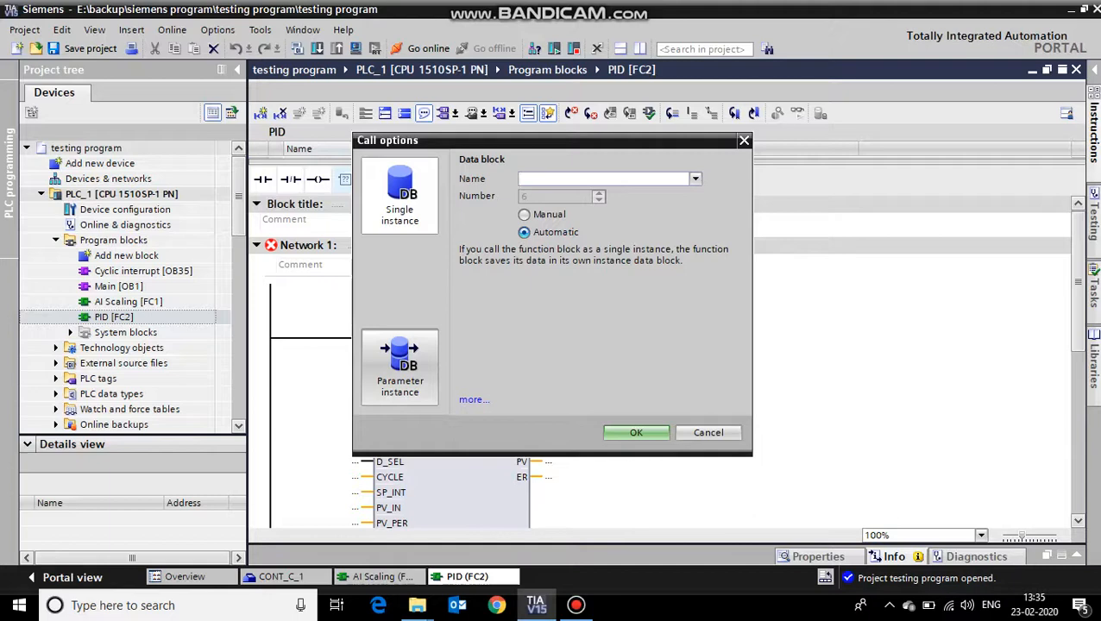
{"action": "type", "text": "p"}
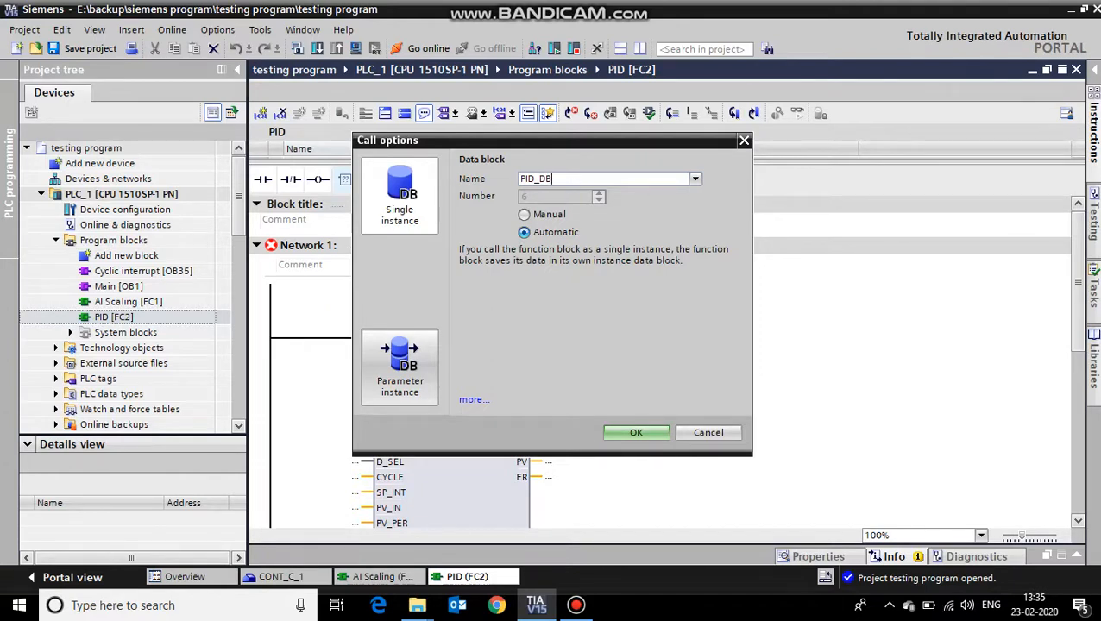
{"action": "left_click", "coordinate": [636, 433]}
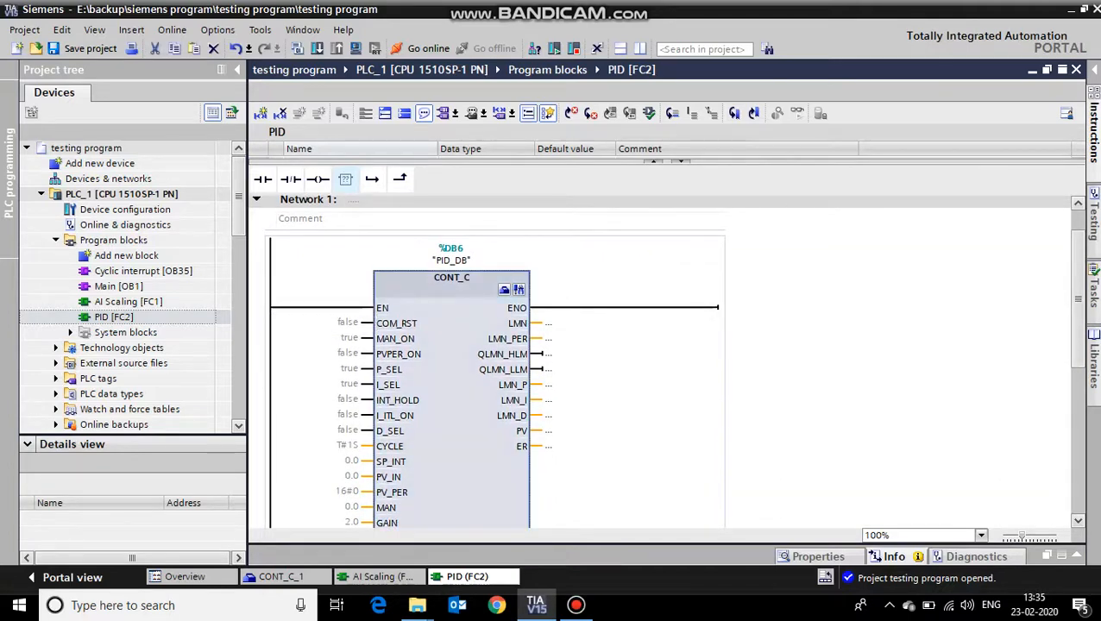
Scroll through CONT_C's default input parameters and select the PV_IN value field.
{"action": "scroll", "scroll_direction": "down", "scroll_amount": 3}
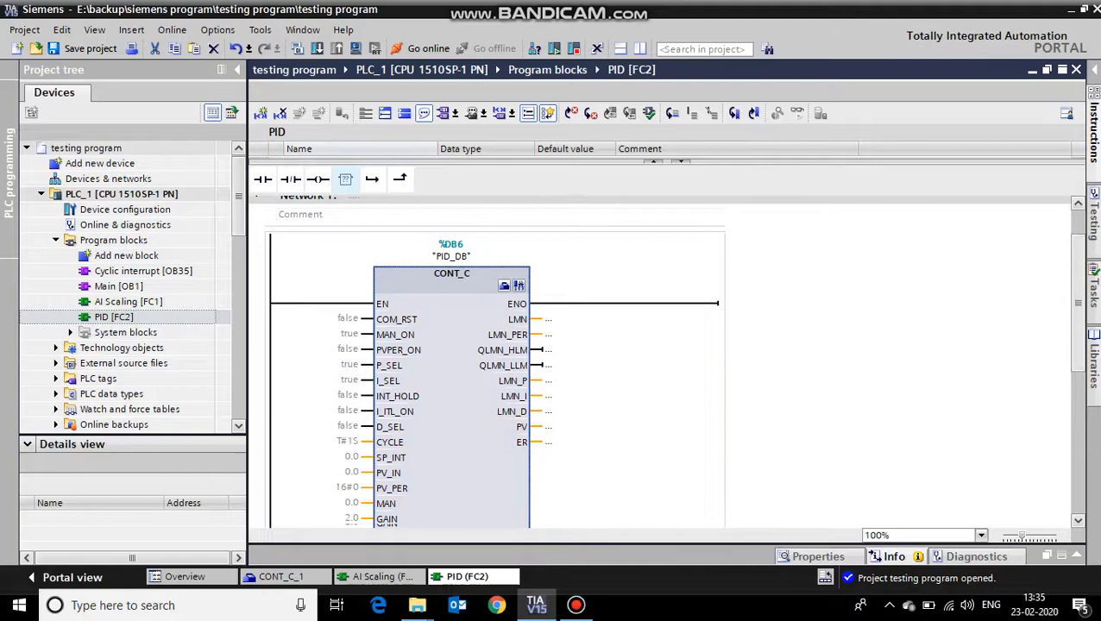
{"action": "scroll", "scroll_direction": "down", "scroll_amount": 3}
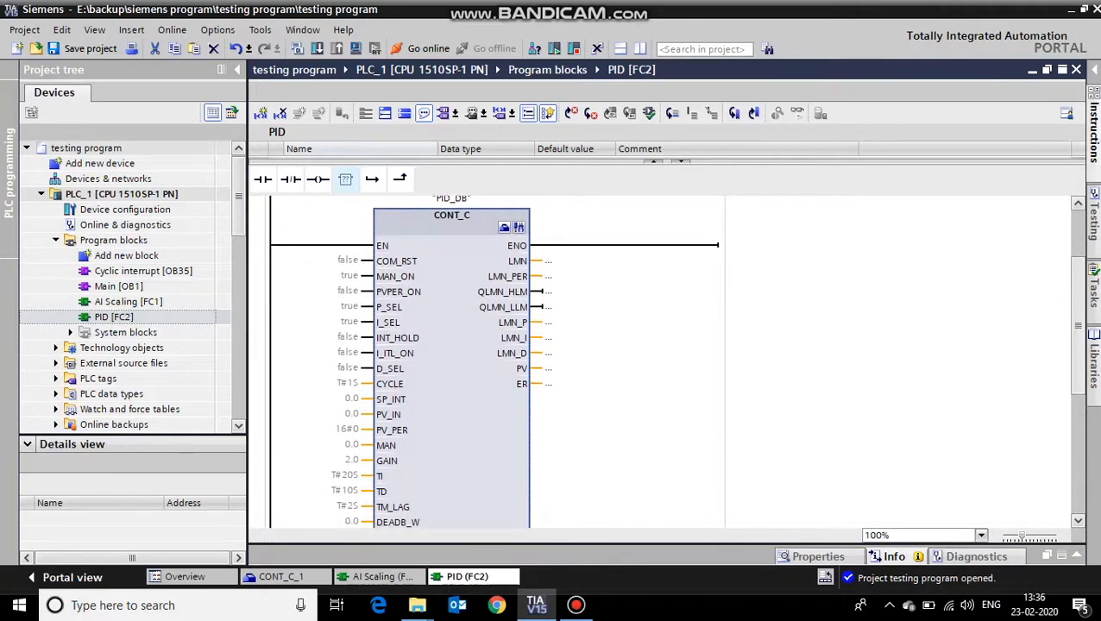
{"action": "scroll", "scroll_direction": "down", "scroll_amount": 3}
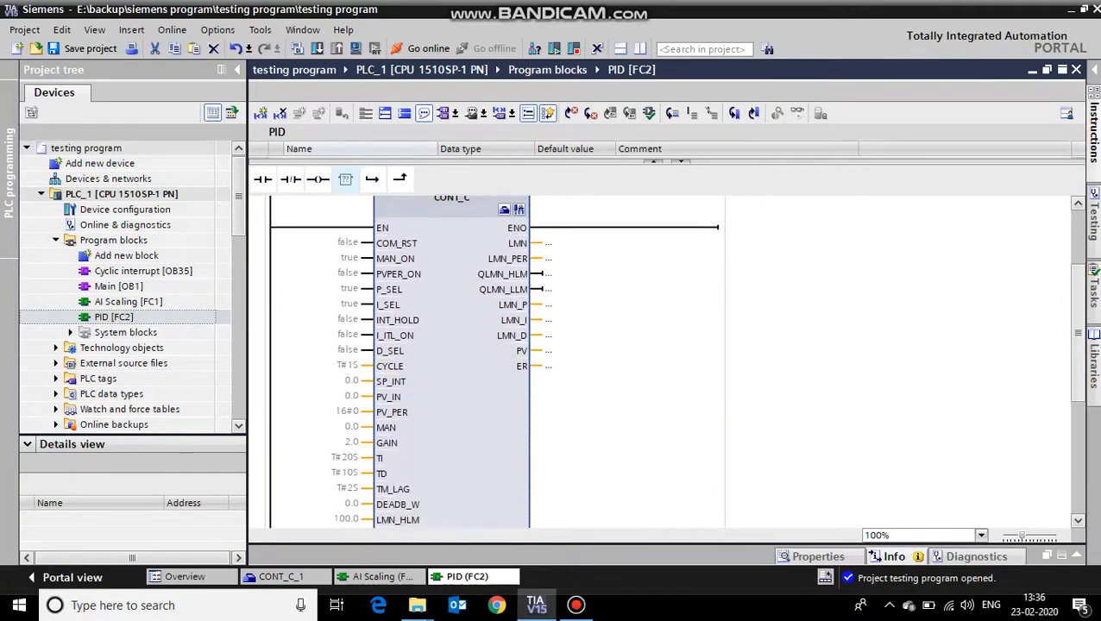
{"action": "scroll", "scroll_direction": "down", "scroll_amount": 3}
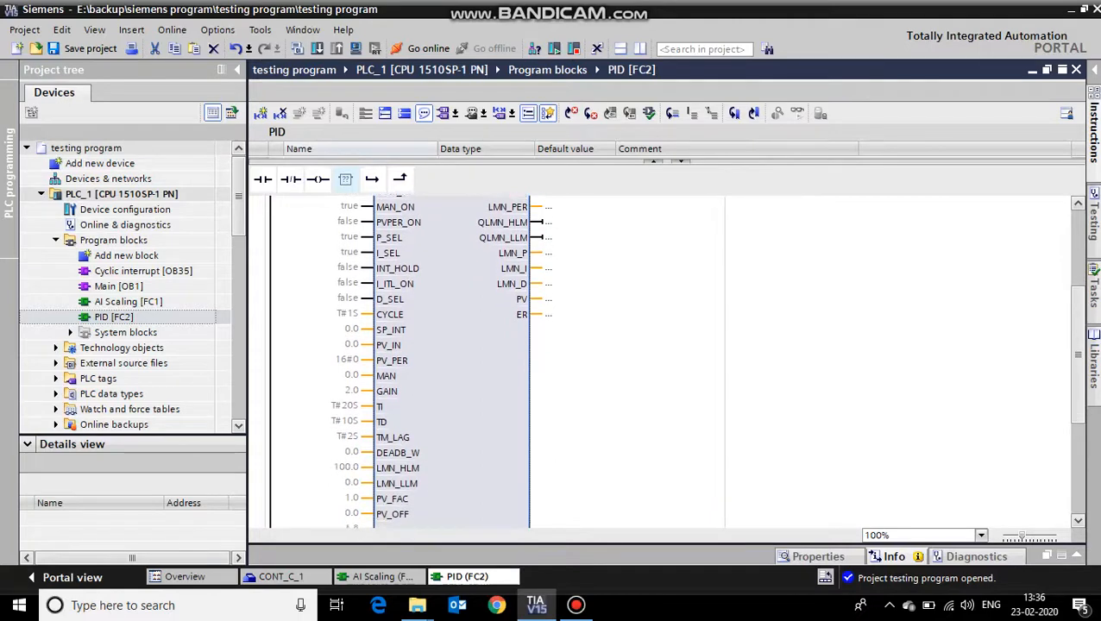
{"action": "scroll", "scroll_direction": "down", "scroll_amount": 3}
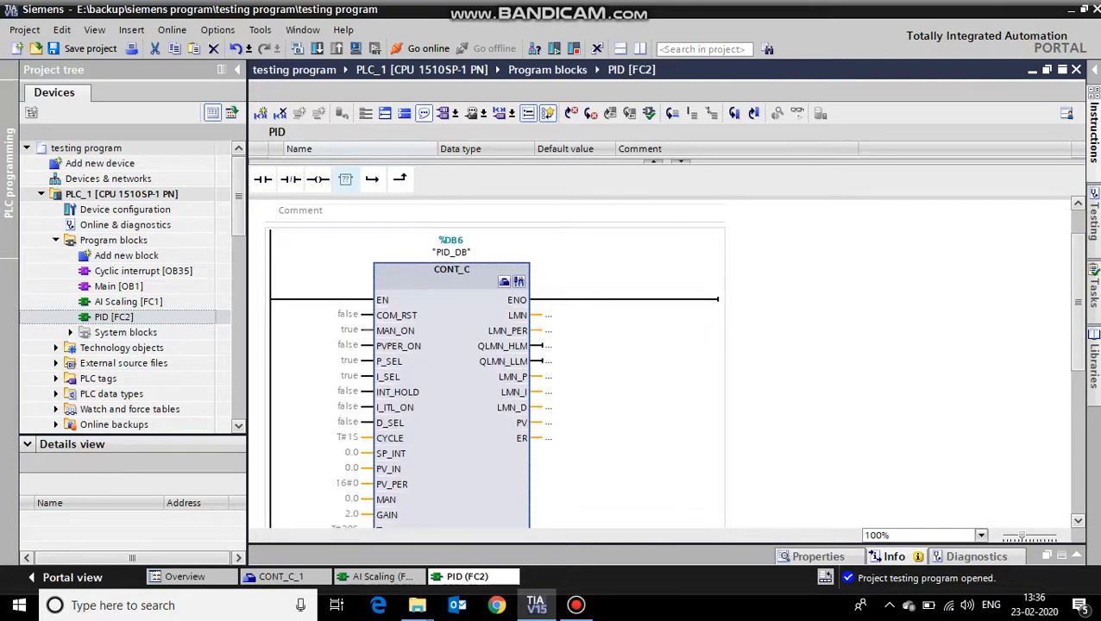
{"action": "left_click", "coordinate": [451, 269]}
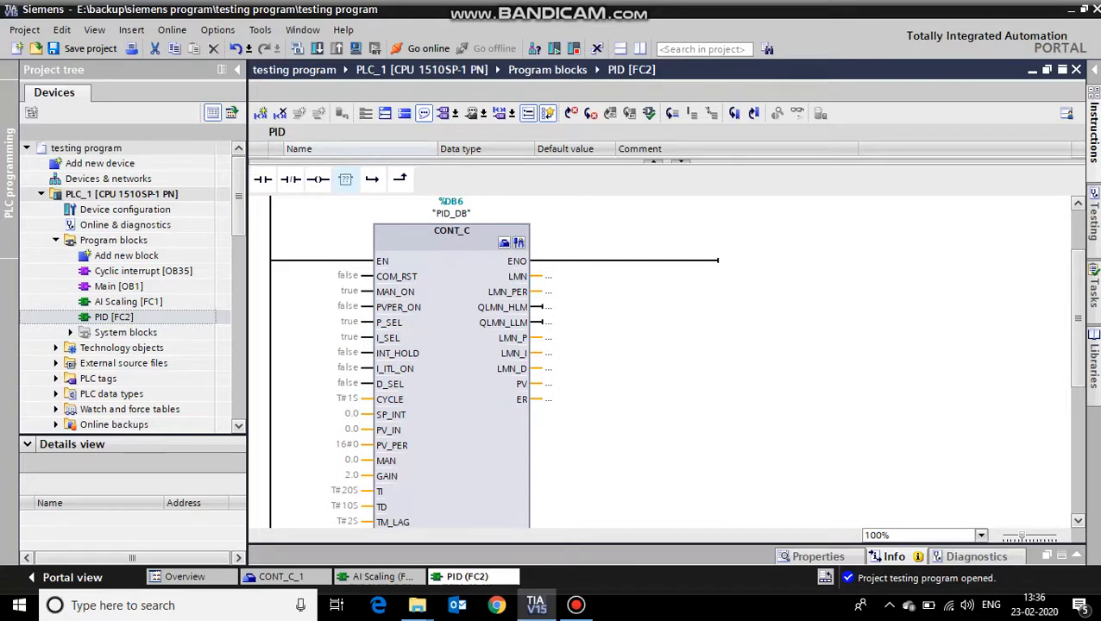
{"action": "scroll", "scroll_direction": "down", "scroll_amount": 3}
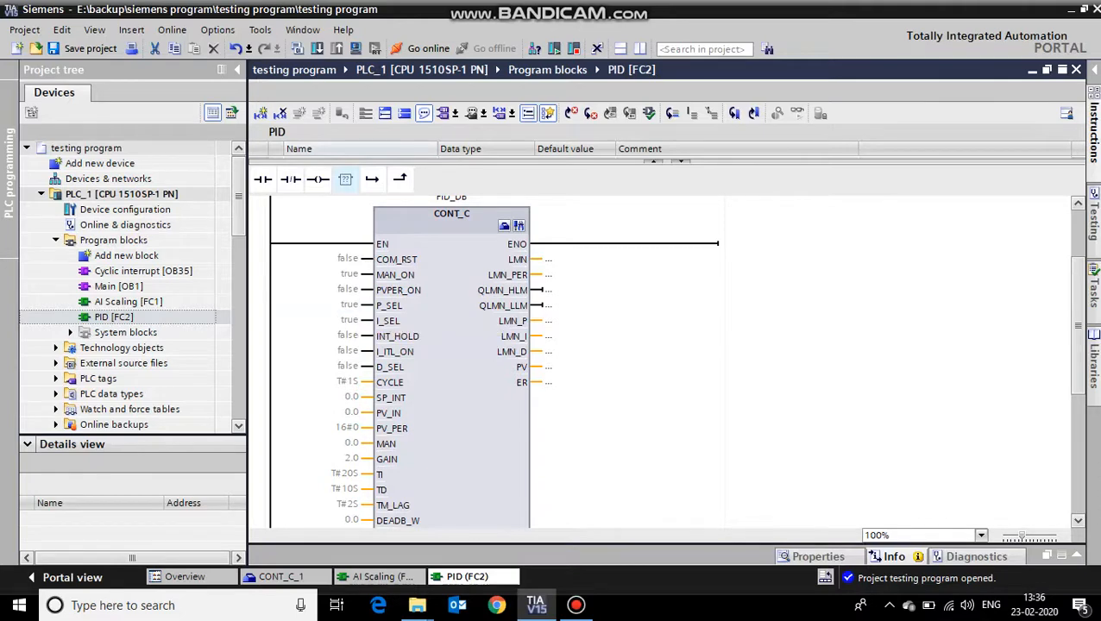
{"action": "mouse_move", "coordinate": [397, 335]}
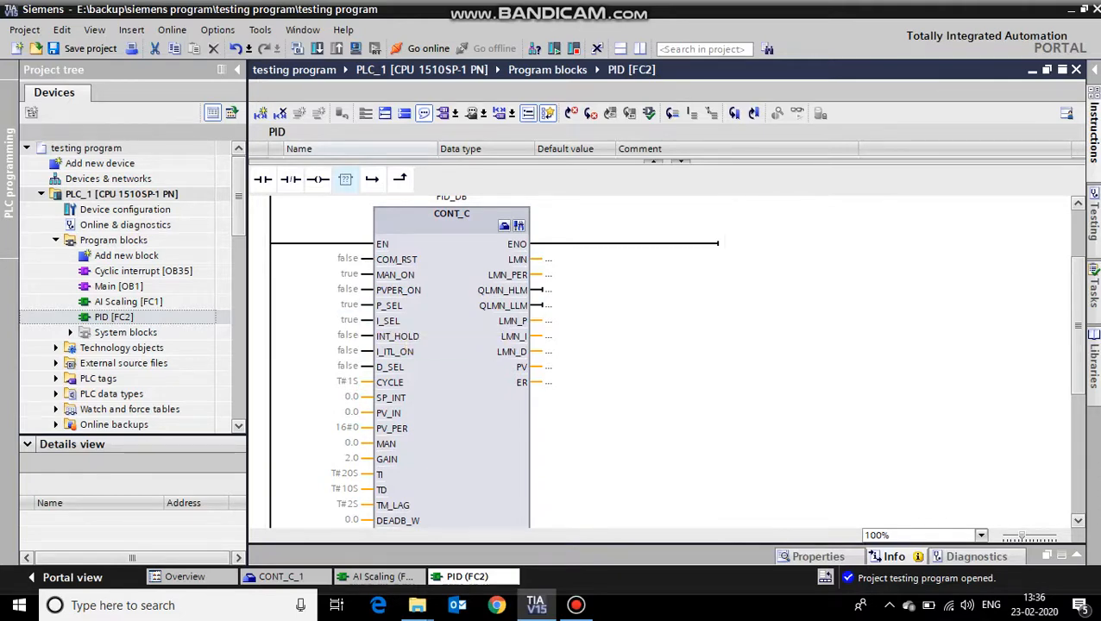
{"action": "scroll", "scroll_direction": "down", "scroll_amount": 3}
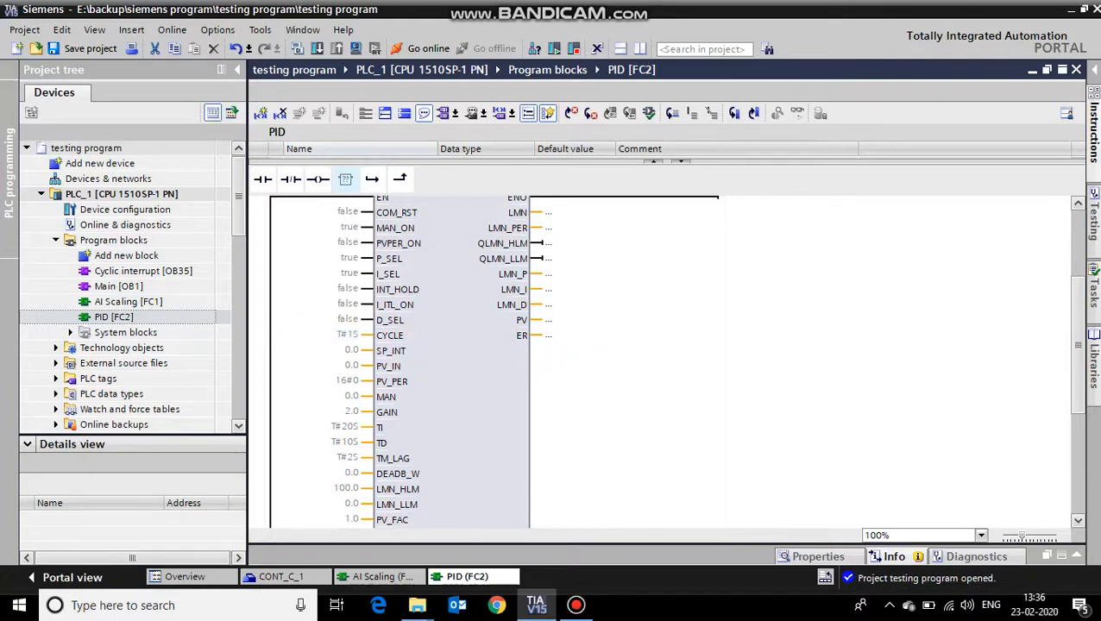
{"action": "scroll", "scroll_direction": "down", "scroll_amount": 3}
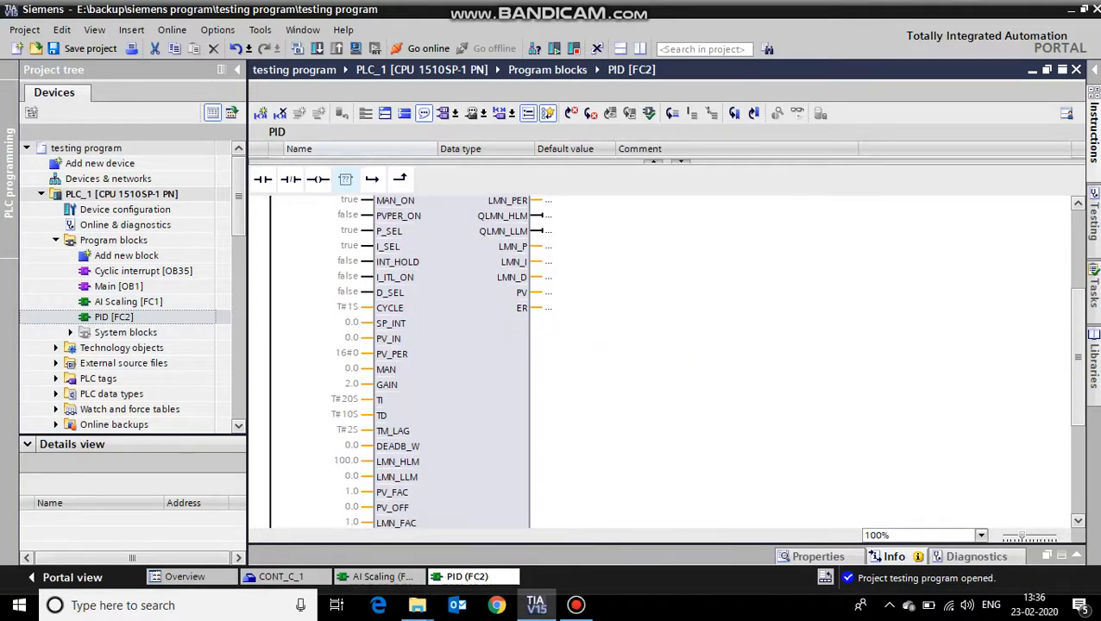
{"action": "scroll", "scroll_direction": "down", "scroll_amount": 3}
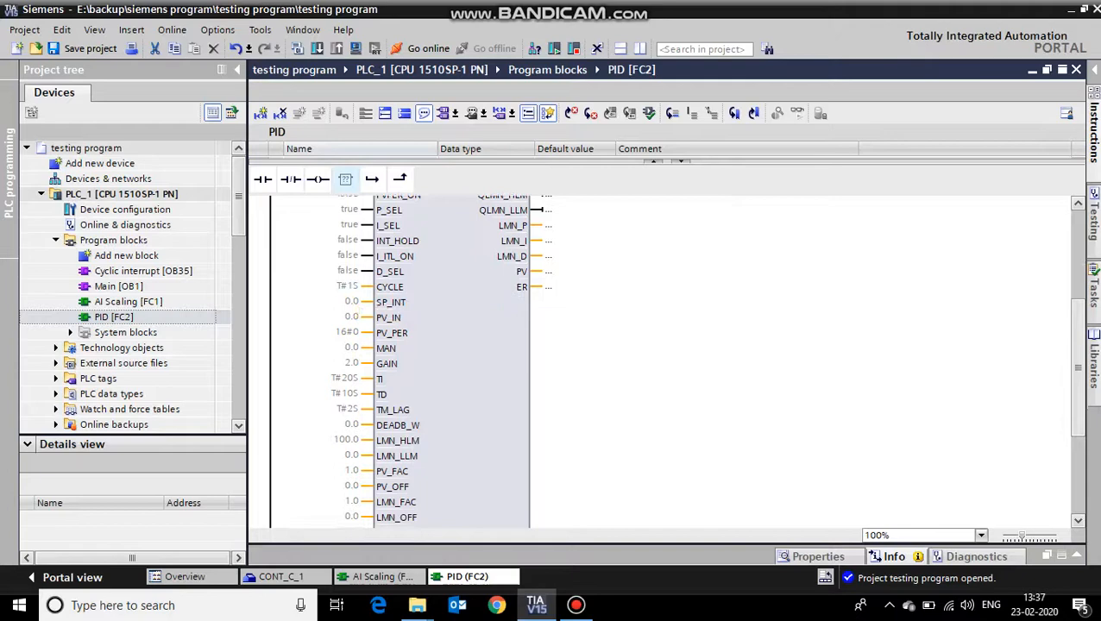
{"action": "scroll", "scroll_direction": "down", "scroll_amount": 3}
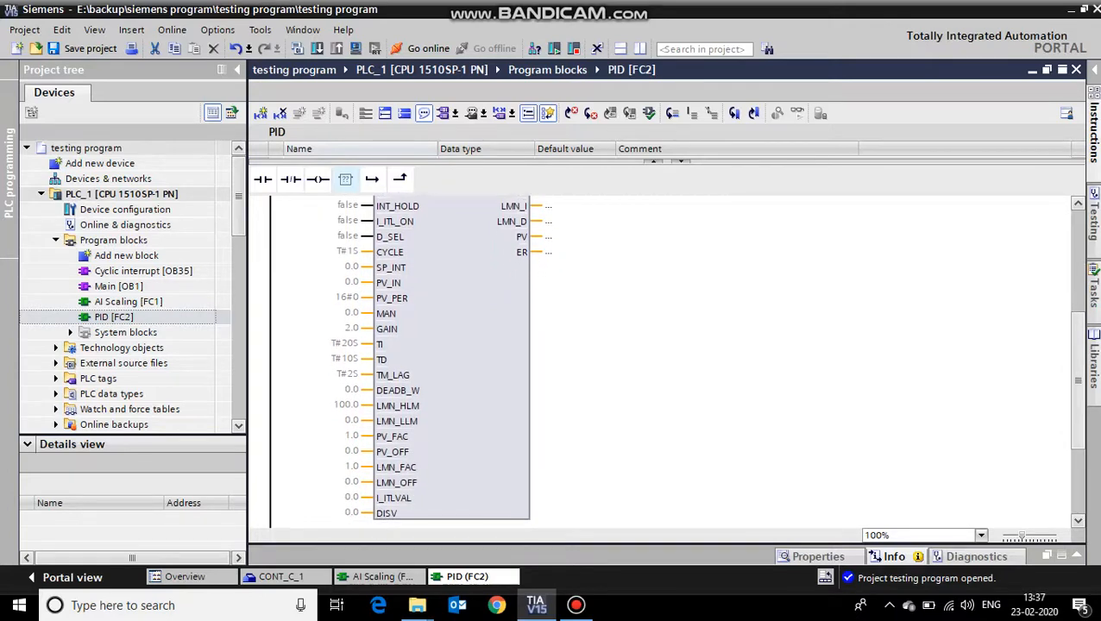
{"action": "scroll", "scroll_direction": "down", "scroll_amount": 3}
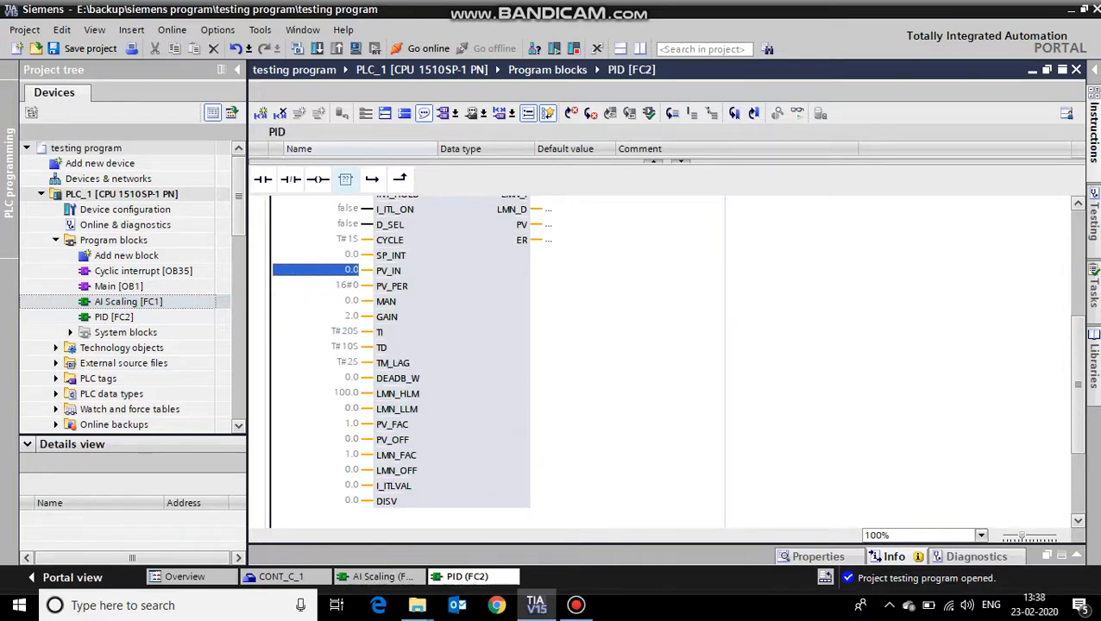
Enter %MD20 "FLOWMETER SCALED VALUE" as PV_IN and 100 as SP_INT.
{"action": "type", "text": "MD"}
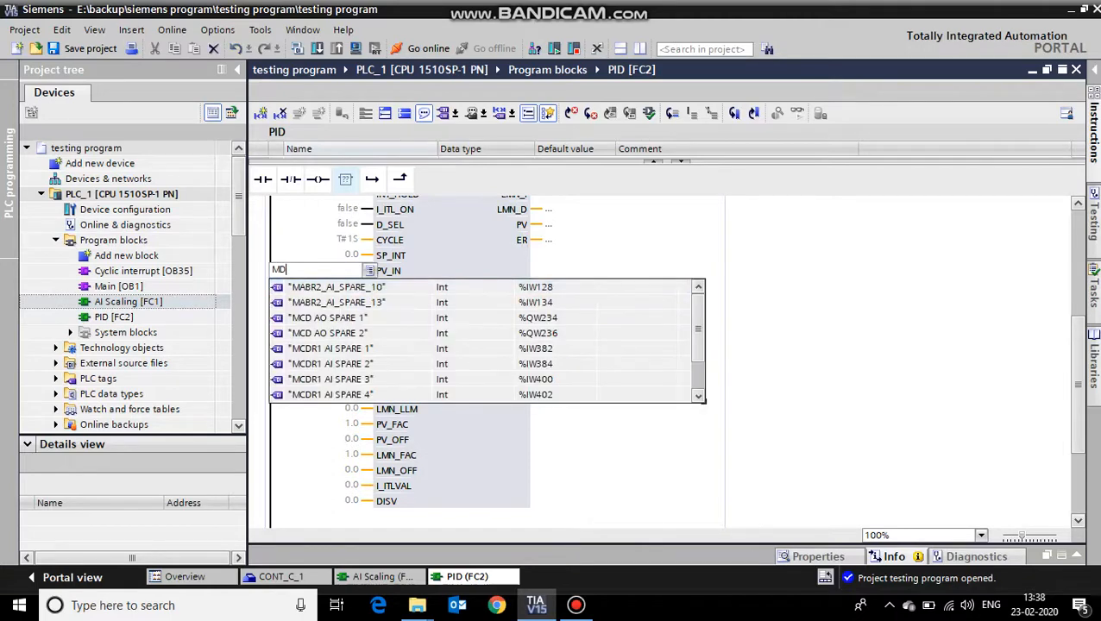
{"action": "type", "text": "%MD20"}
{"action": "left_click", "coordinate": [323, 255]}
{"action": "type", "text": "1"}
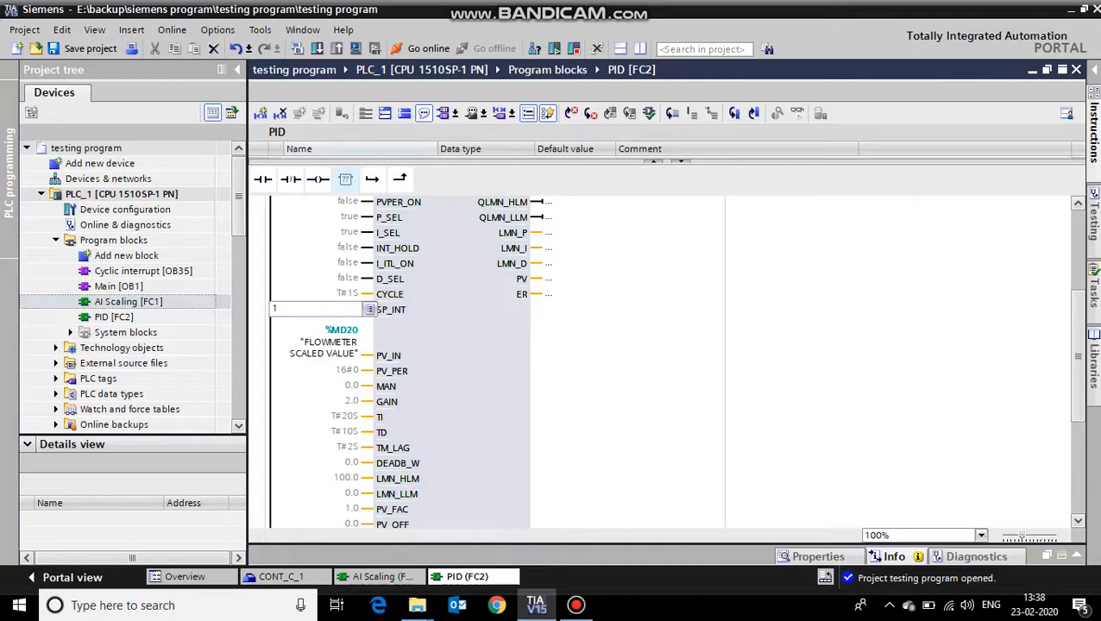
{"action": "type", "text": "00.0"}
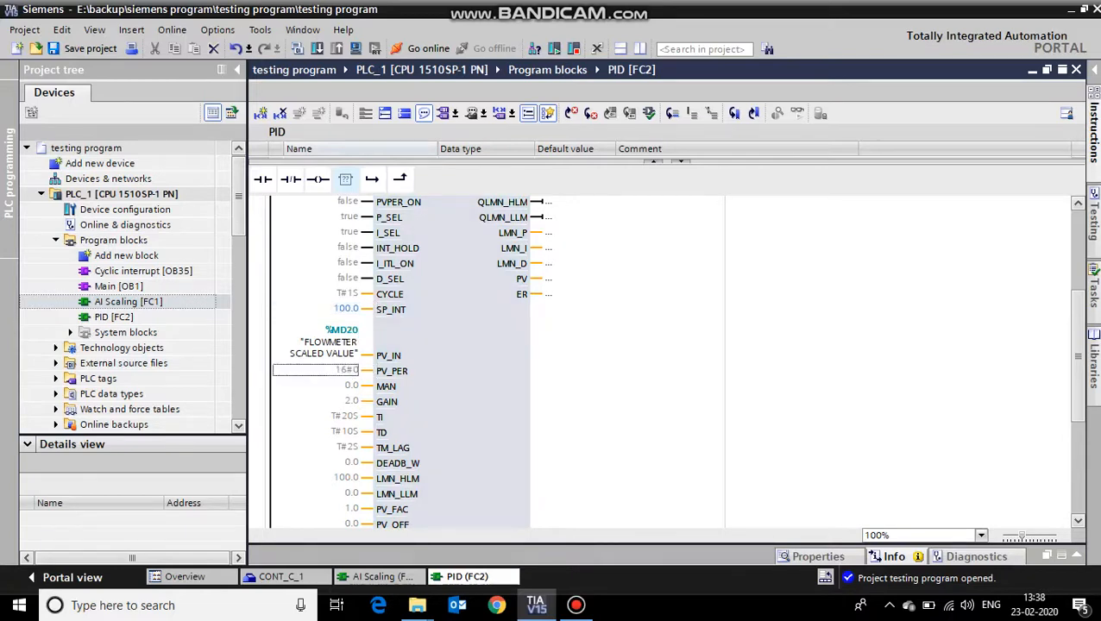
{"action": "mouse_move", "coordinate": [518, 356]}
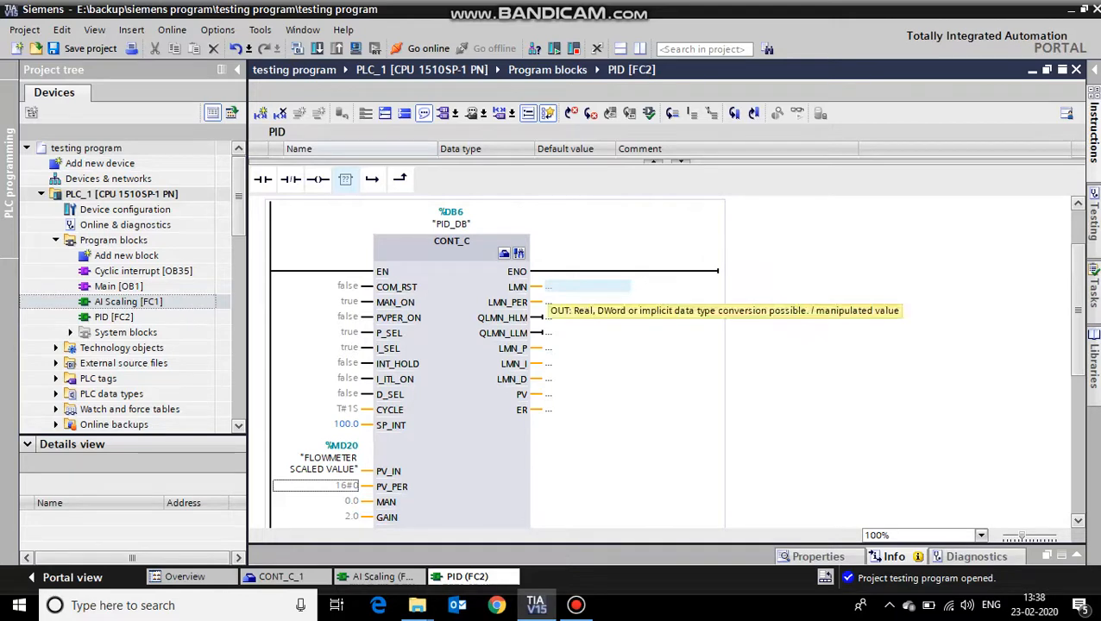
{"action": "scroll", "scroll_direction": "down", "scroll_amount": 3}
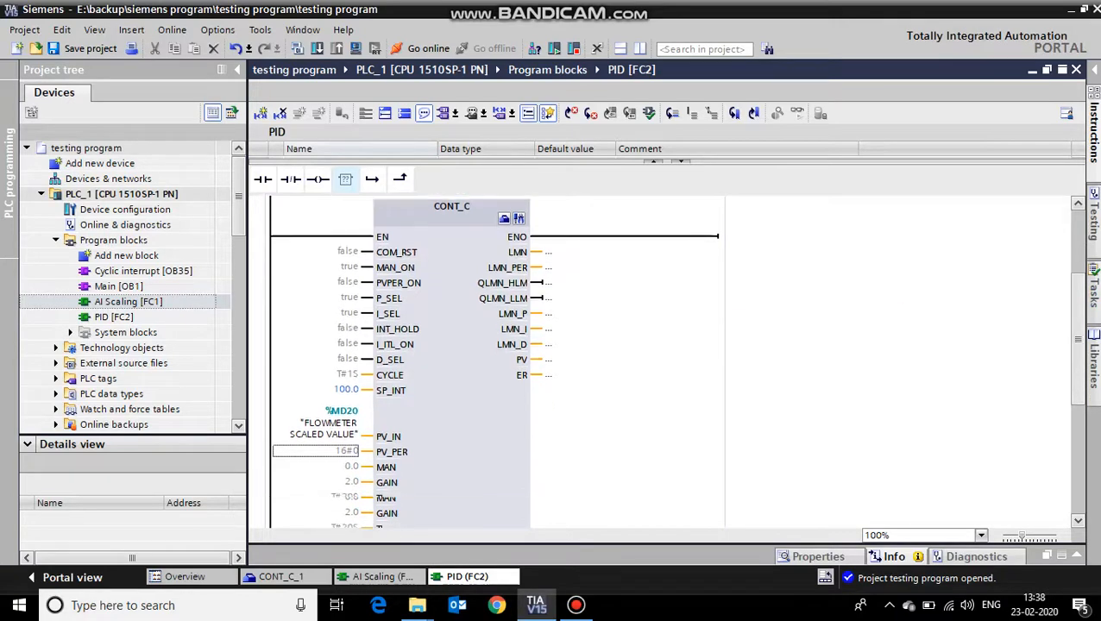
{"action": "scroll", "scroll_direction": "down", "scroll_amount": 3}
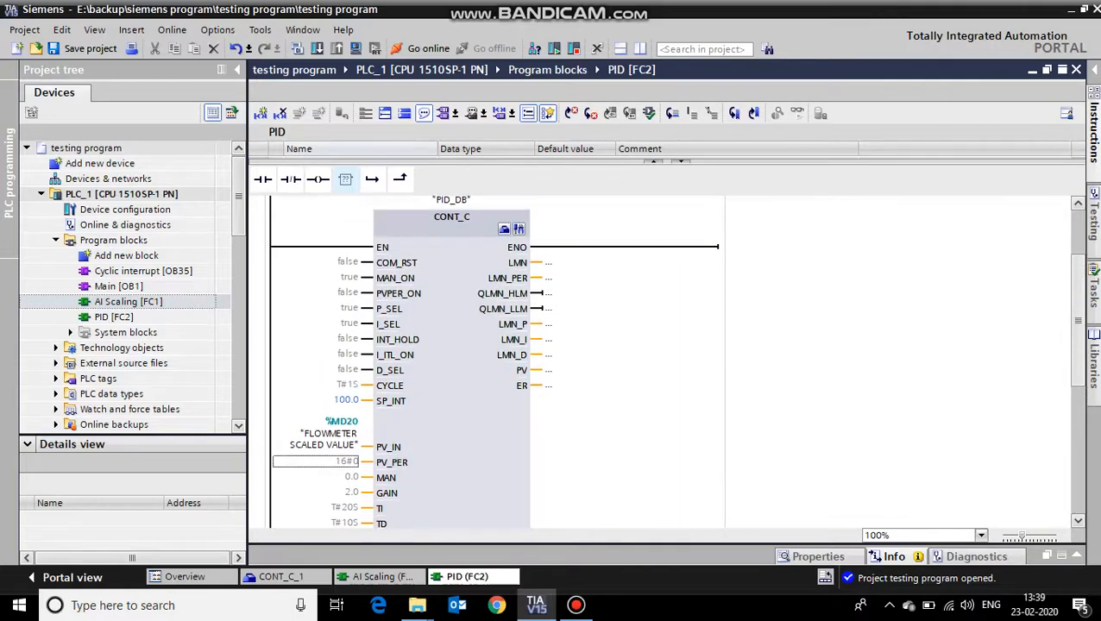
{"action": "scroll", "scroll_direction": "down", "scroll_amount": 3}
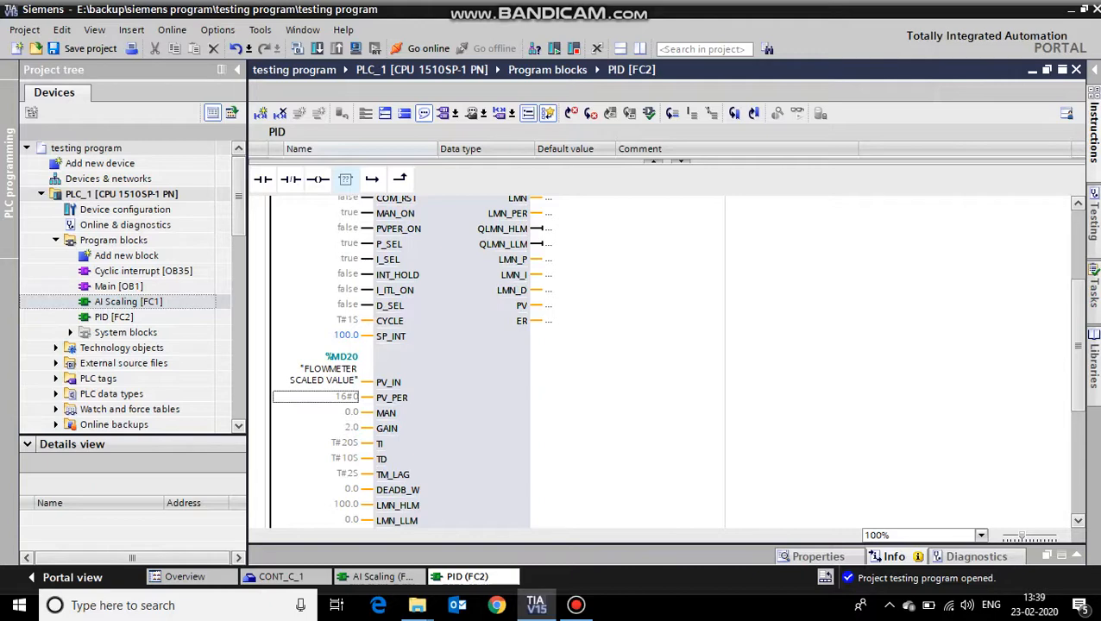
{"action": "scroll", "scroll_direction": "down", "scroll_amount": 3}
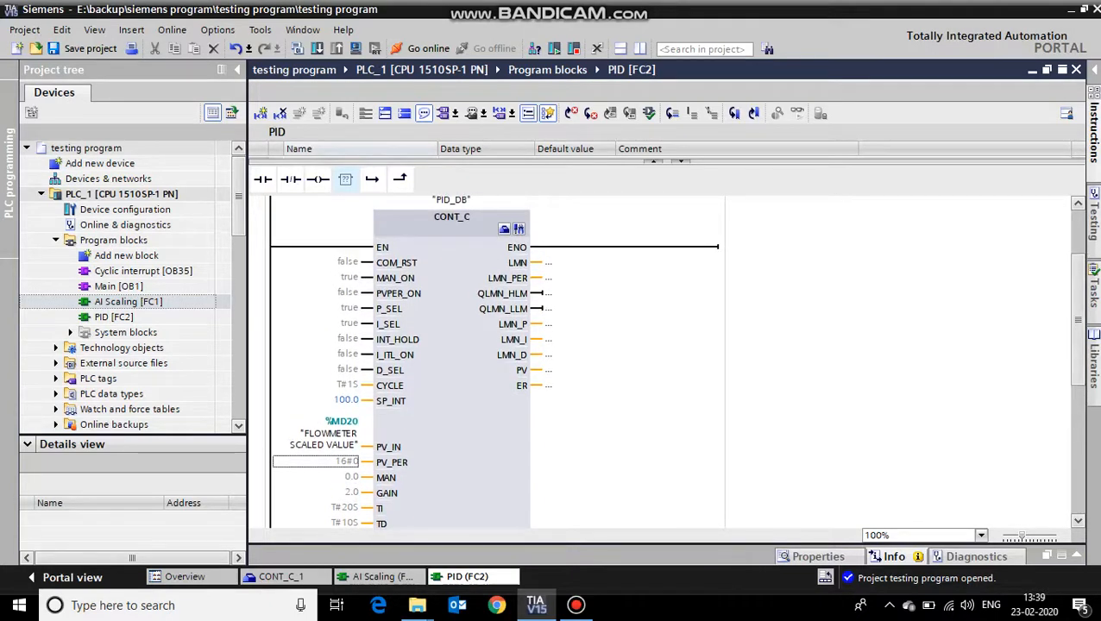
{"action": "scroll", "scroll_direction": "down", "scroll_amount": 3}
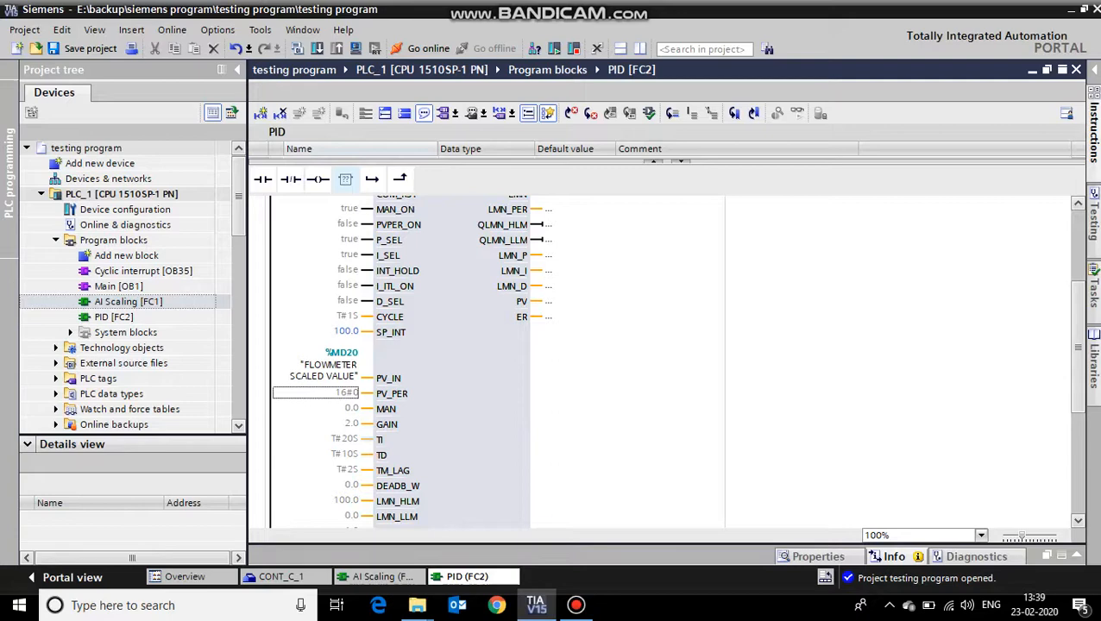
Enter CONT_C tuning values: CYCLE T#5S, GAIN 10, TI T#1S.
{"action": "left_click", "coordinate": [350, 424]}
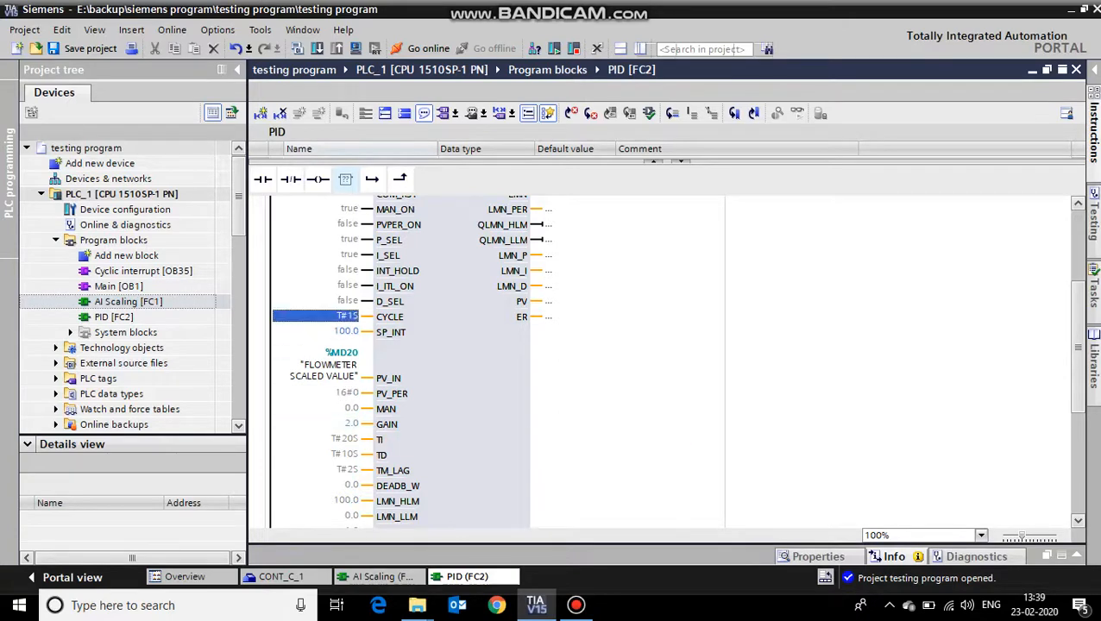
{"action": "left_click", "coordinate": [345, 317]}
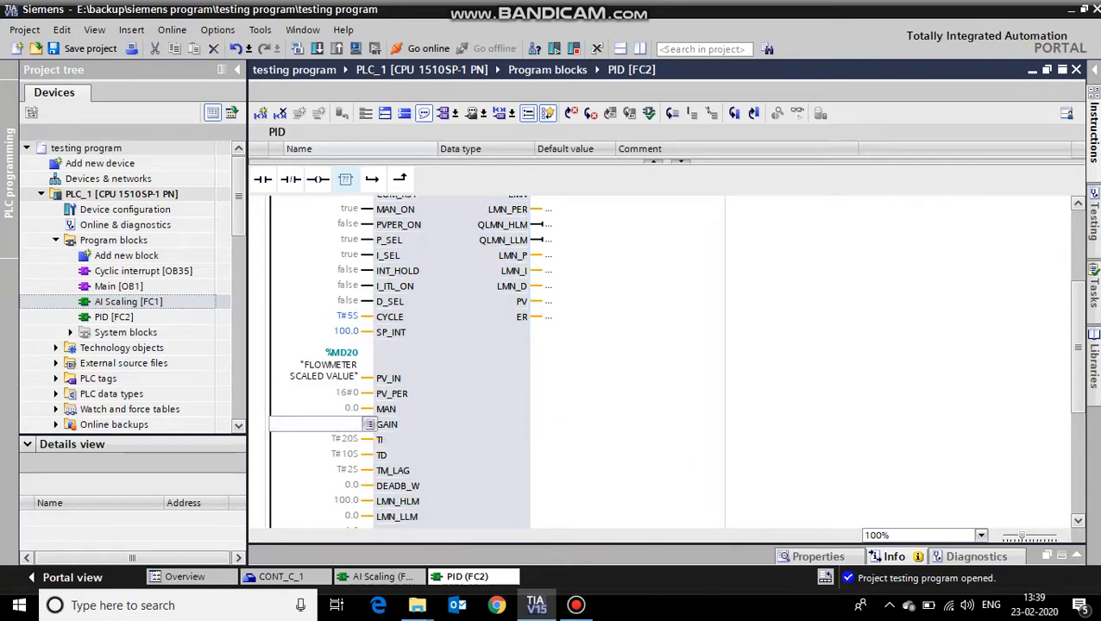
{"action": "type", "text": "10.0"}
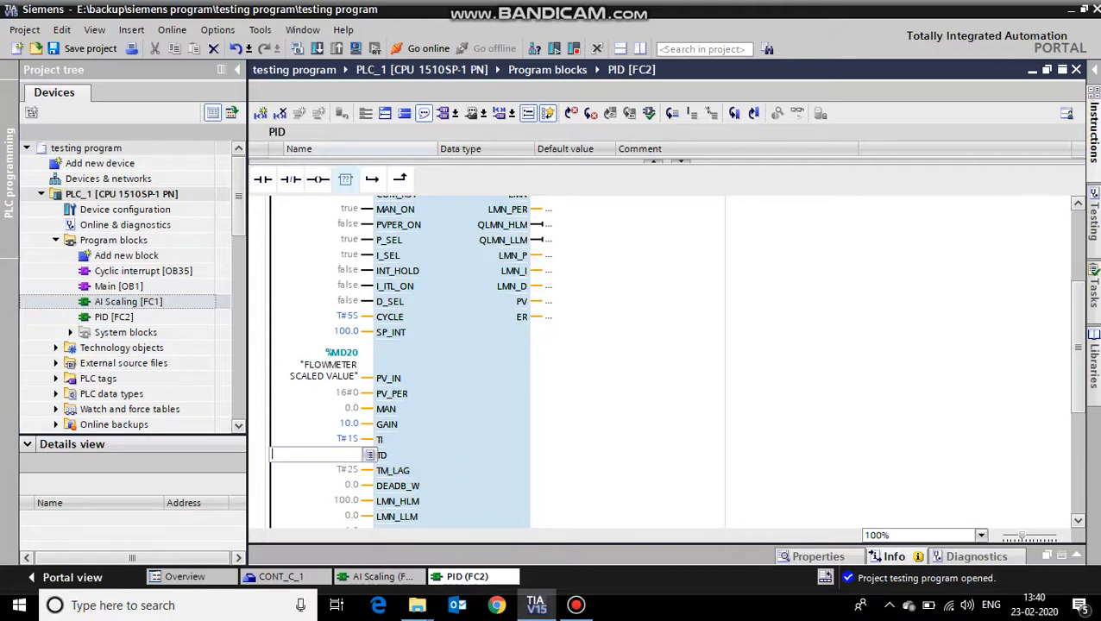
{"action": "type", "text": "T#10S"}
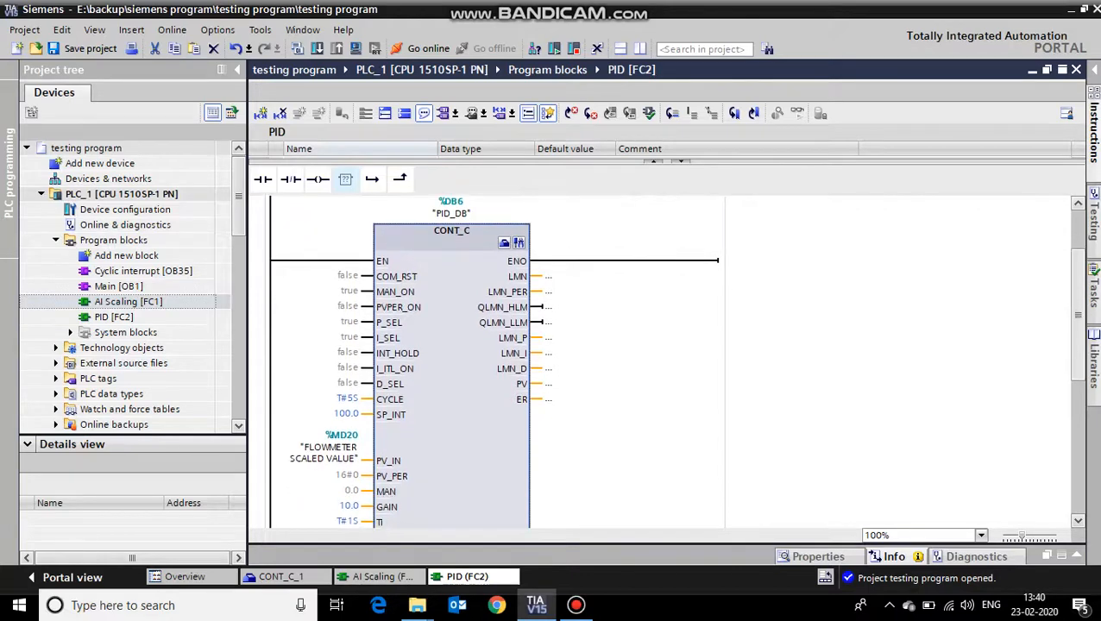
{"action": "scroll", "scroll_direction": "down", "scroll_amount": 3}
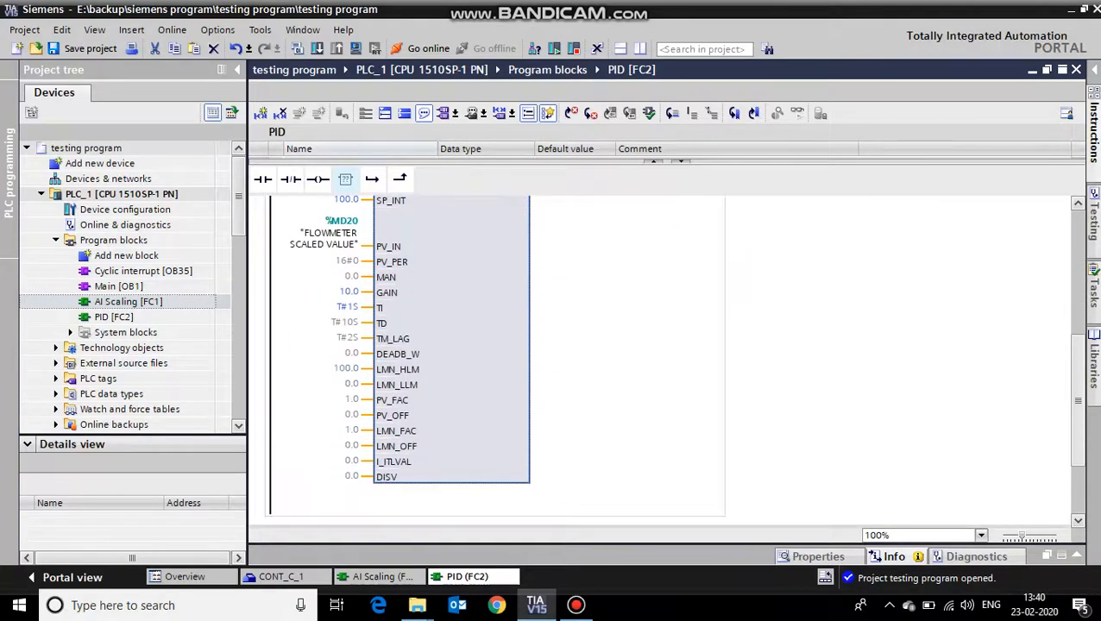